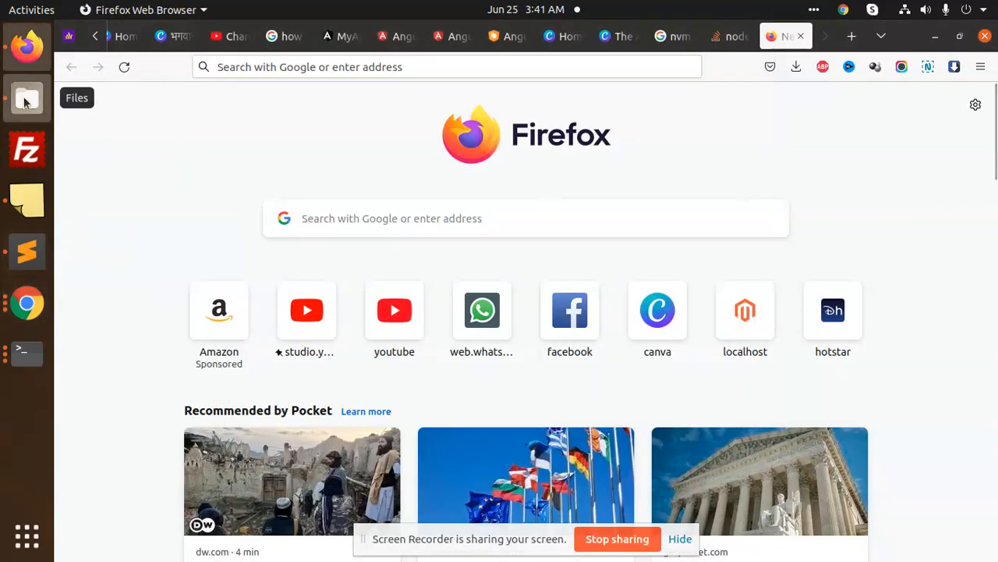
Step: Bring up the context menu on the empty area of the angular folder
right_click(393, 168)
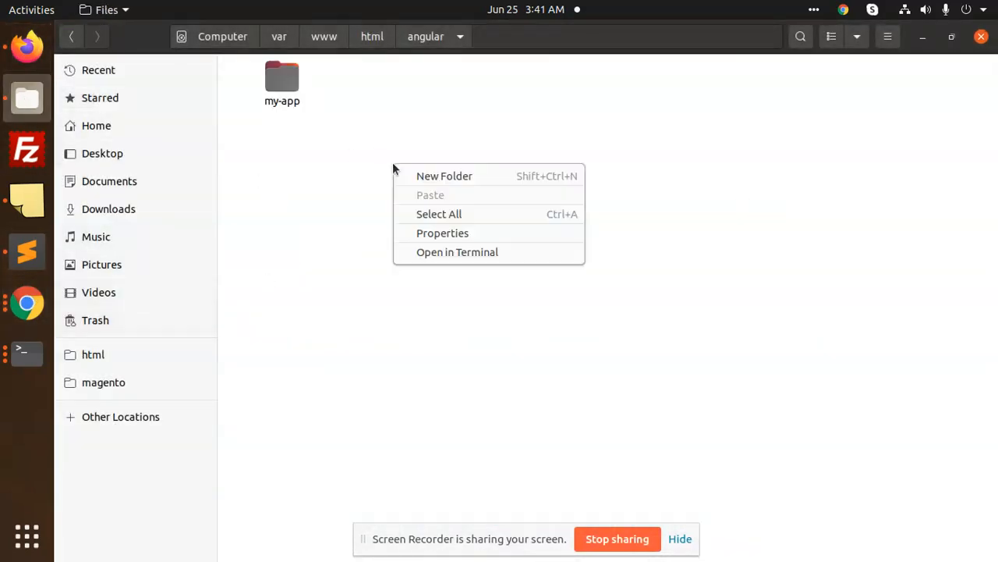
Step: Open a terminal in the angular folder, see 'ng' not found, and switch to the Sublime note
click(457, 251)
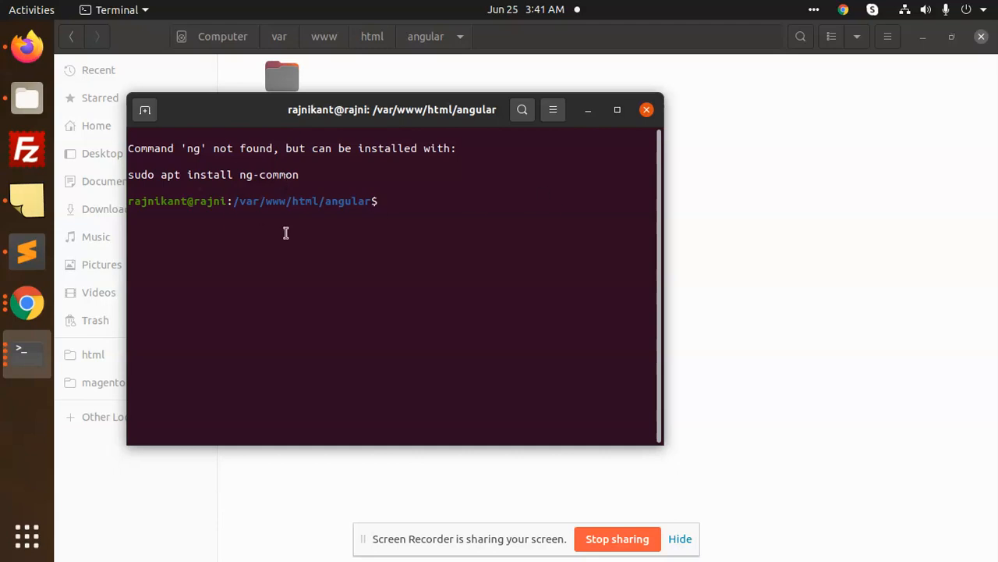
mouse_move(290, 234)
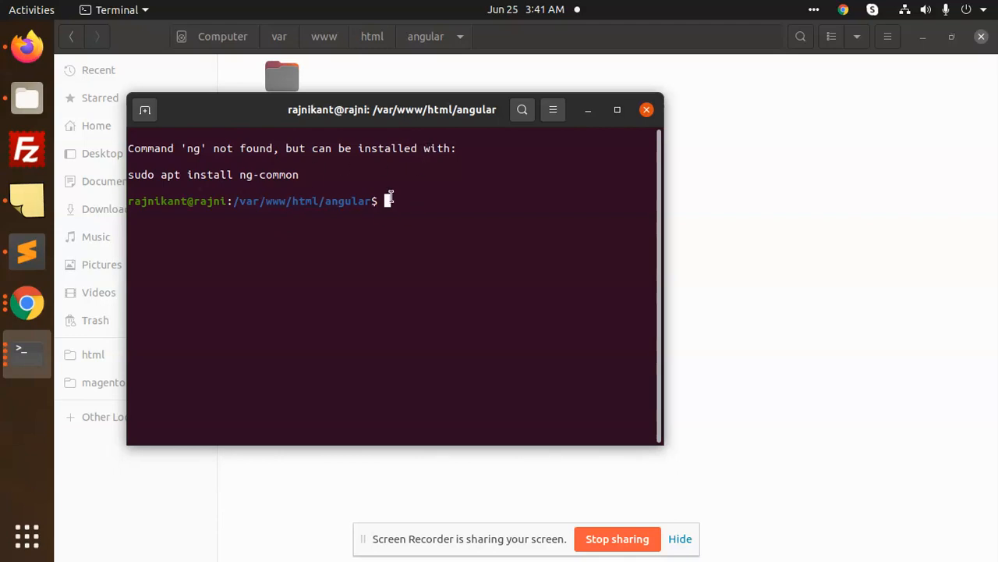
mouse_move(28, 251)
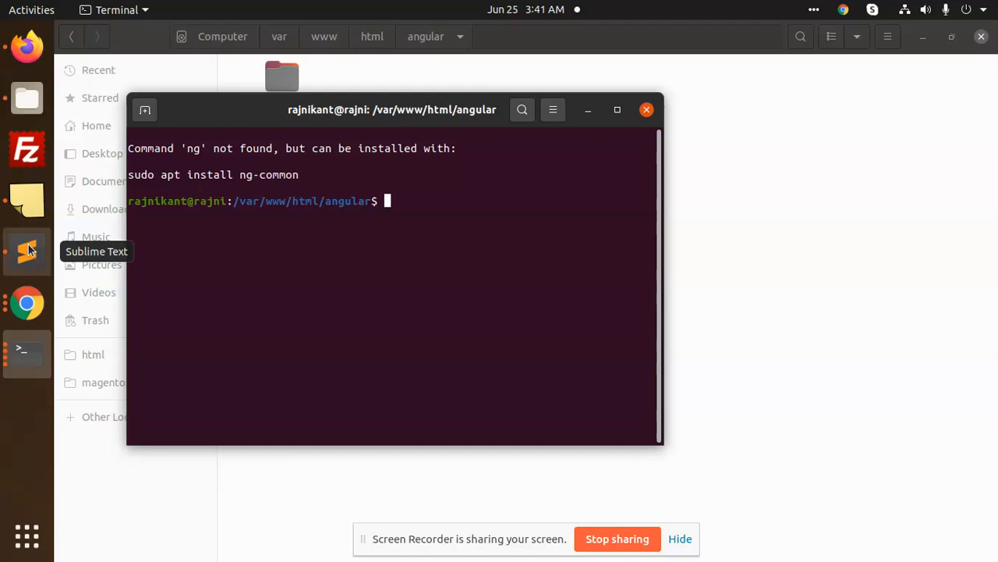
click(26, 251)
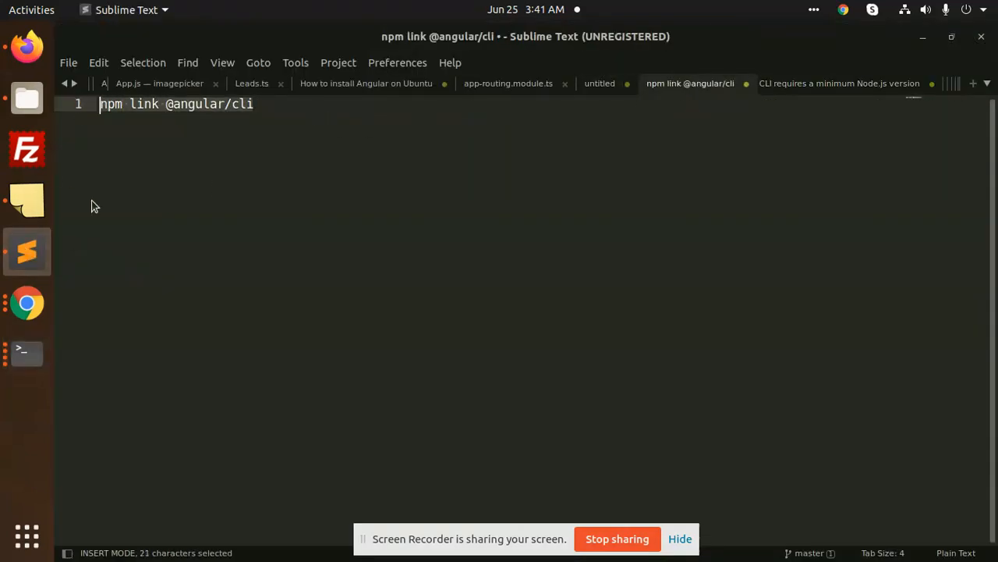
click(27, 353)
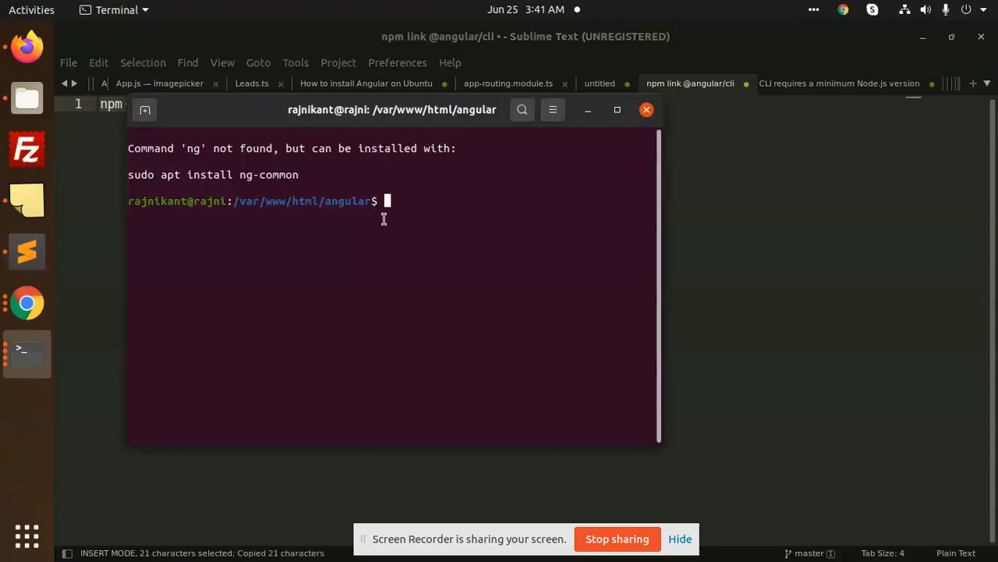
text(npm link @angular/cli)
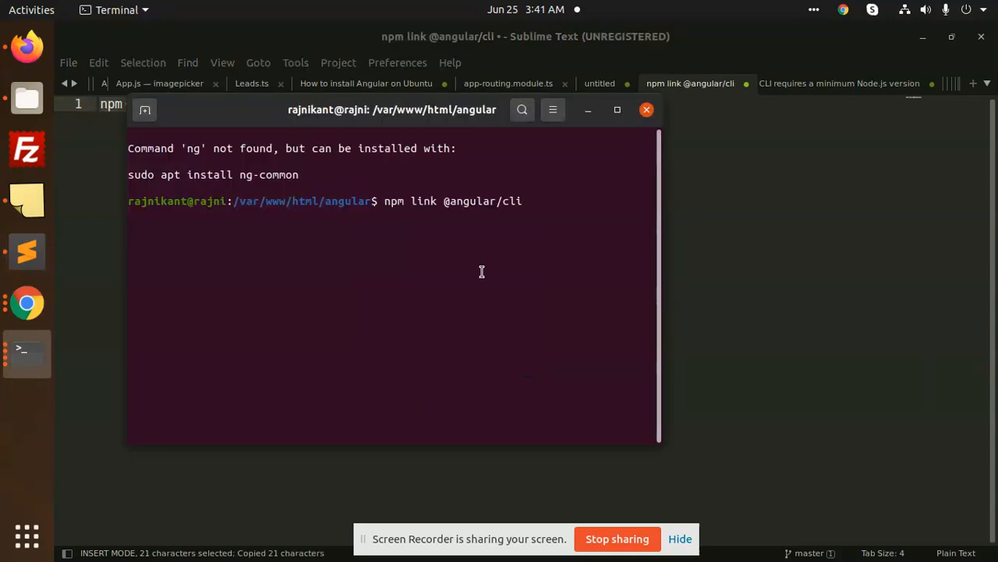
key(Return)
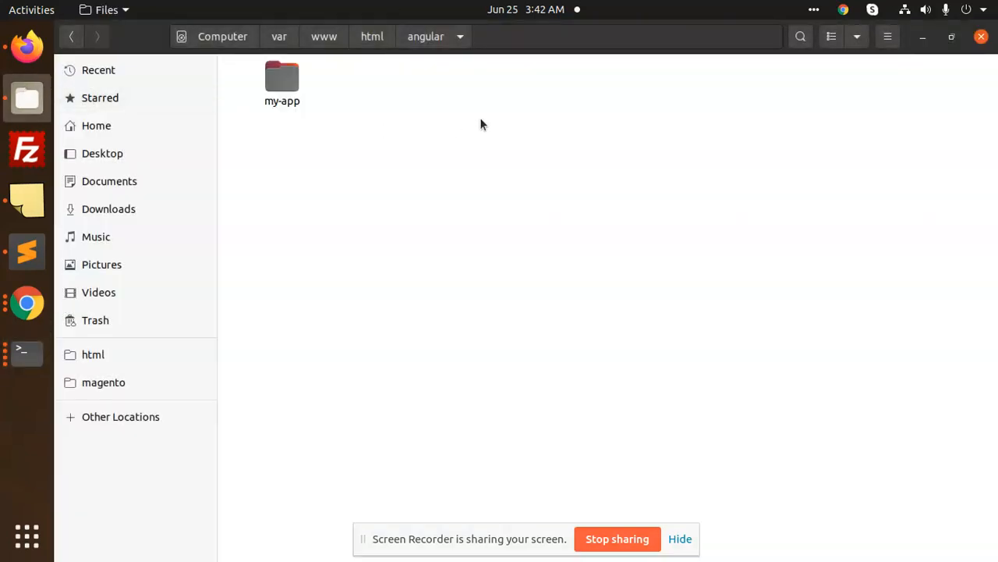
Step: Open a fresh terminal in the angular folder to confirm no 'ng' error
right_click(481, 125)
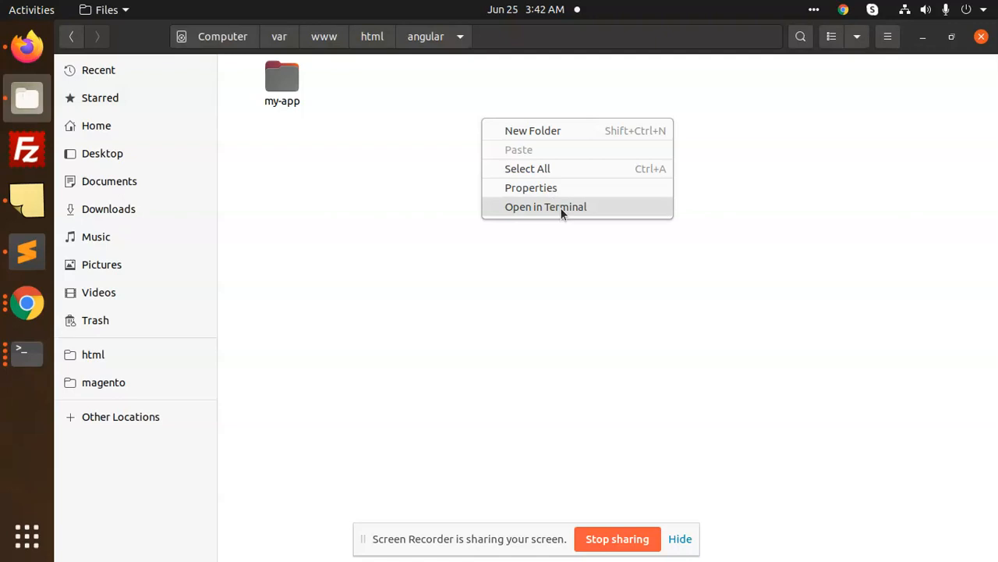
click(546, 206)
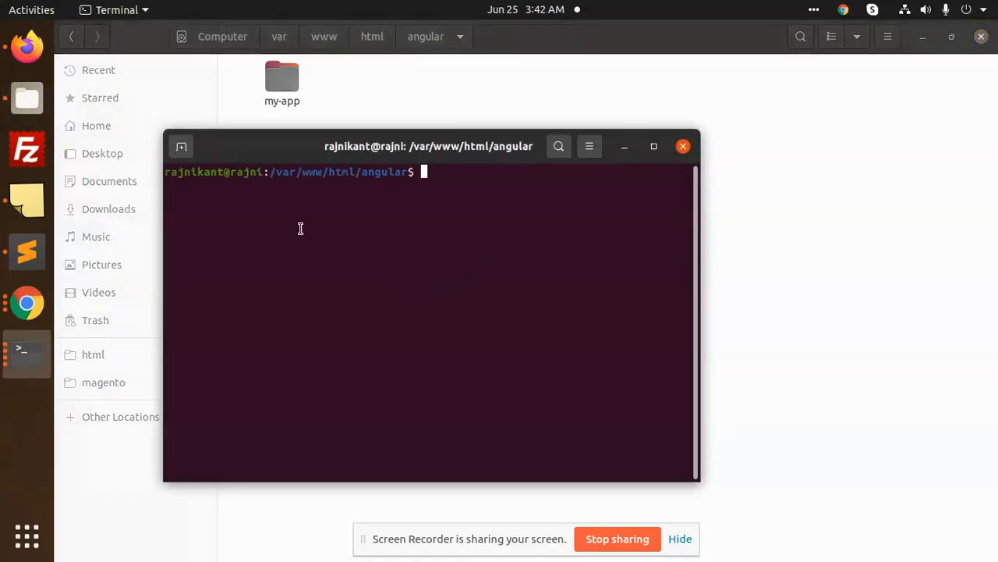